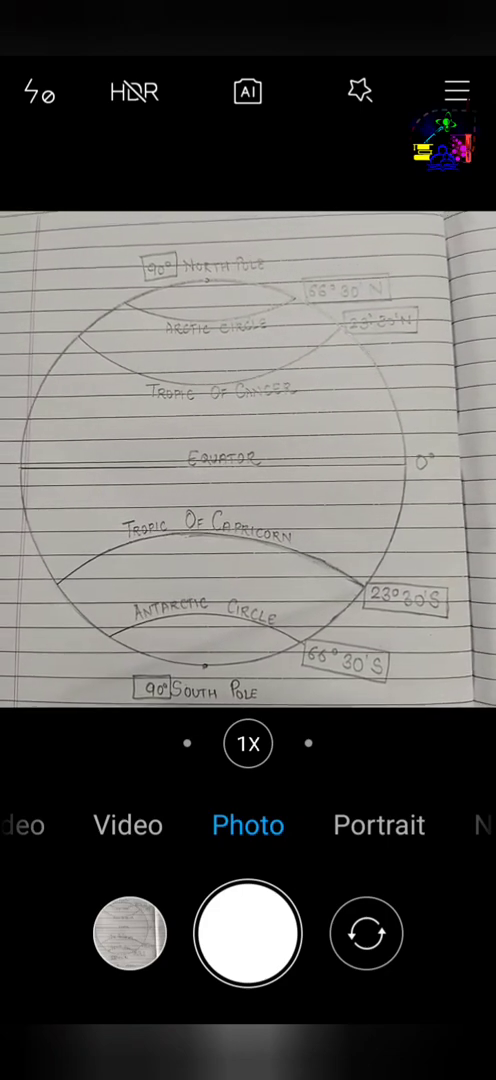
- Photograph the hand-drawn latitudes diagram with the camera shutter
{"action": "left_click", "coordinate": [248, 461]}
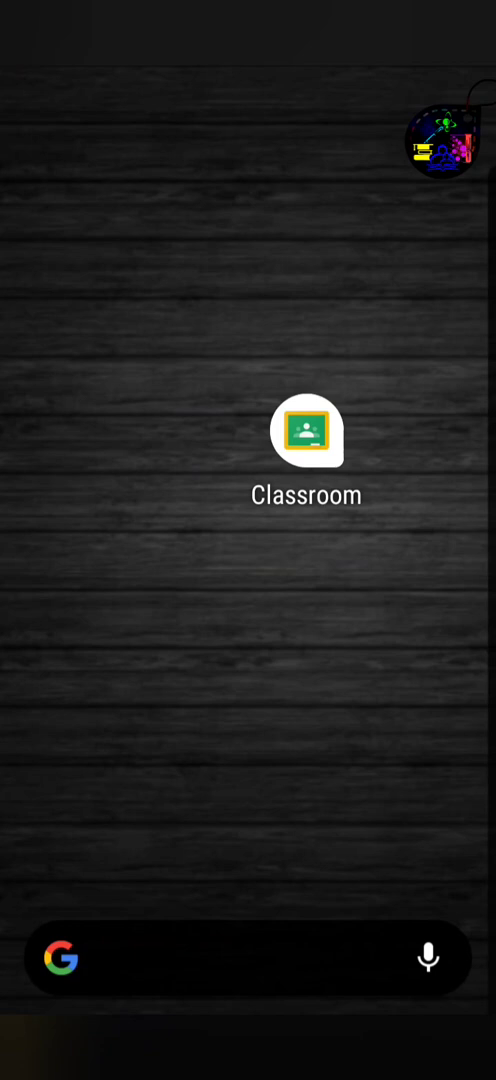
- Open Class VI B's Geography Assignment in Classroom and expand its Your work panel
{"action": "left_click", "coordinate": [307, 433]}
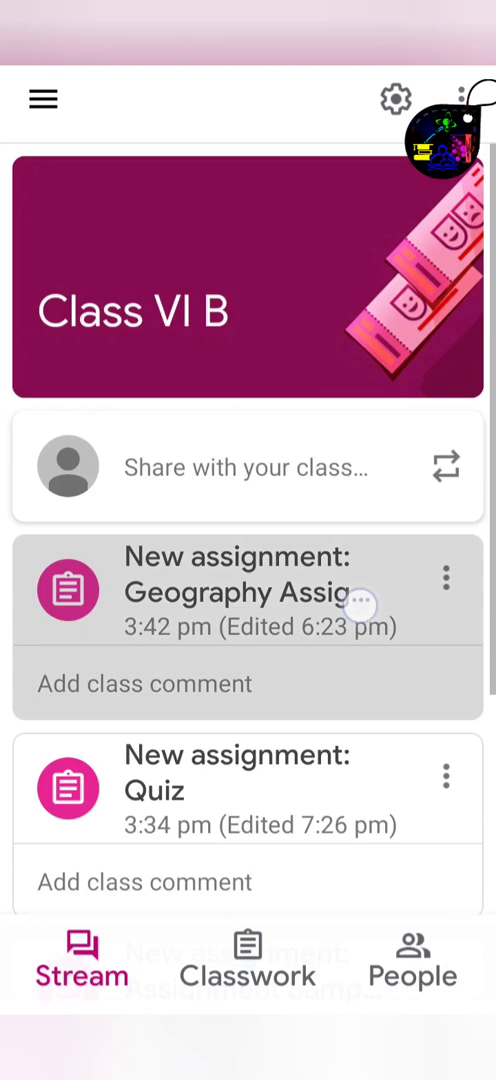
{"action": "left_click", "coordinate": [247, 574]}
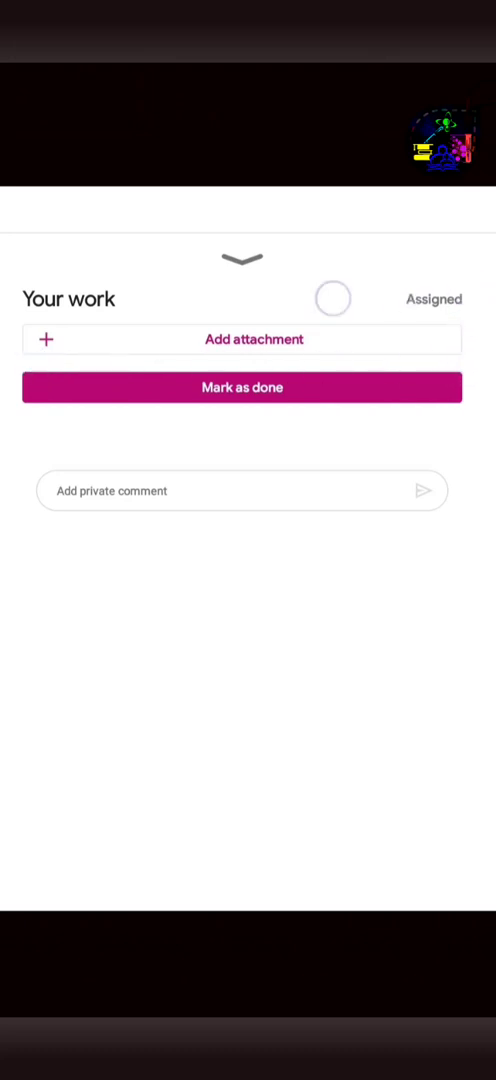
{"action": "left_click", "coordinate": [242, 339]}
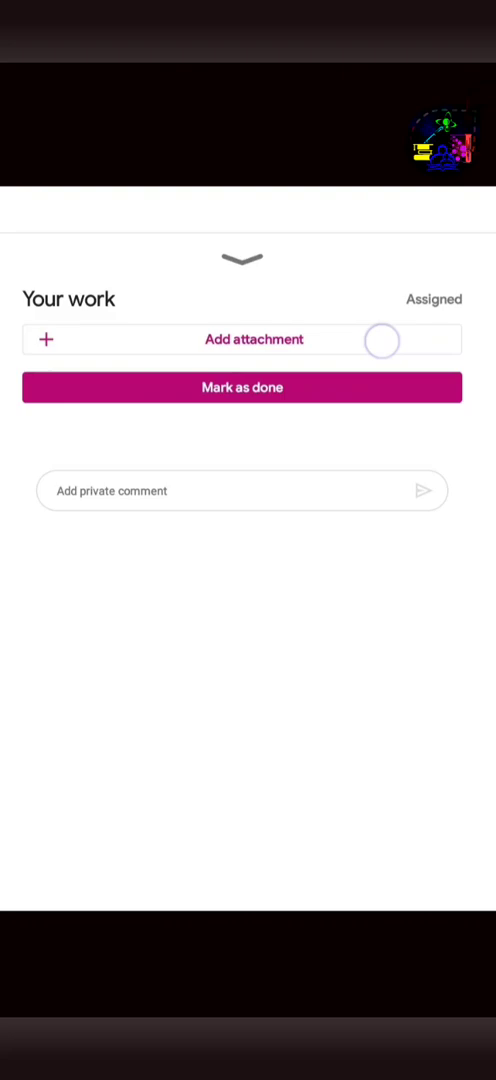
- Attach the captured IMG JPG drawing photo from the Recent files list
{"action": "left_click", "coordinate": [253, 339]}
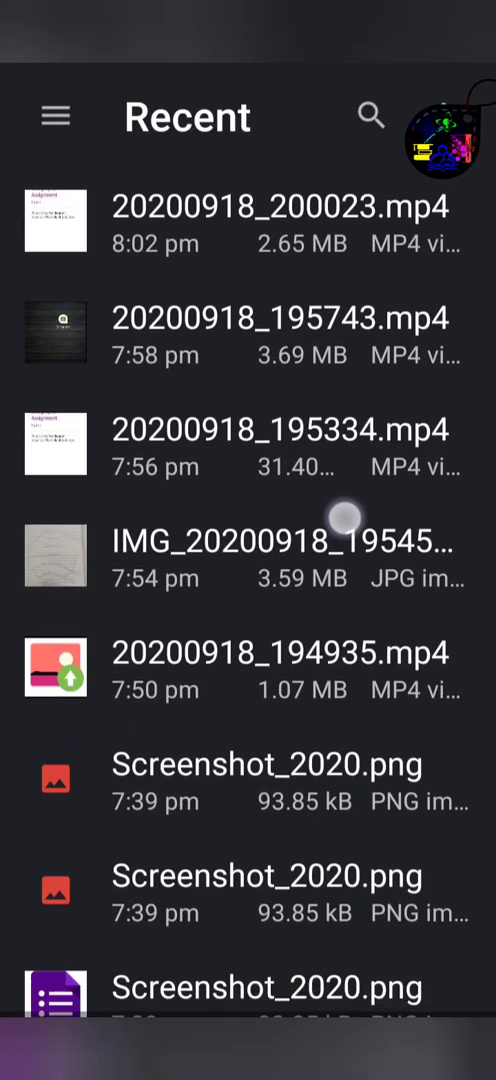
{"action": "scroll", "scroll_direction": "down", "scroll_amount": 3}
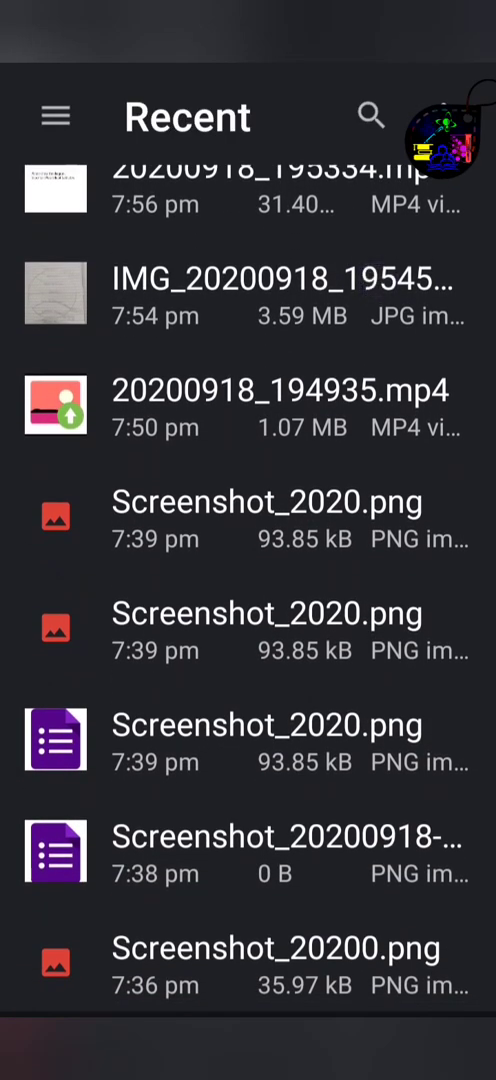
{"action": "scroll", "scroll_direction": "down", "scroll_amount": 3}
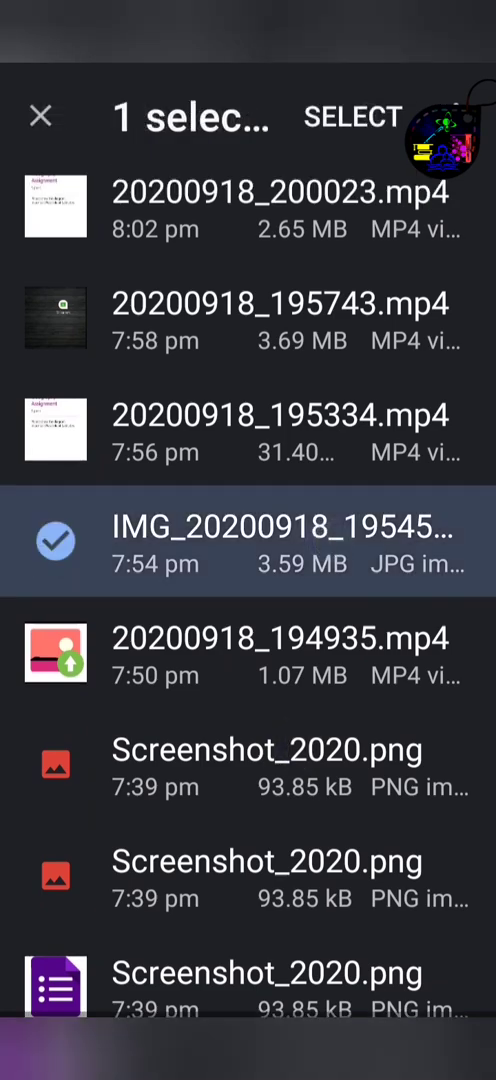
{"action": "left_click", "coordinate": [352, 116]}
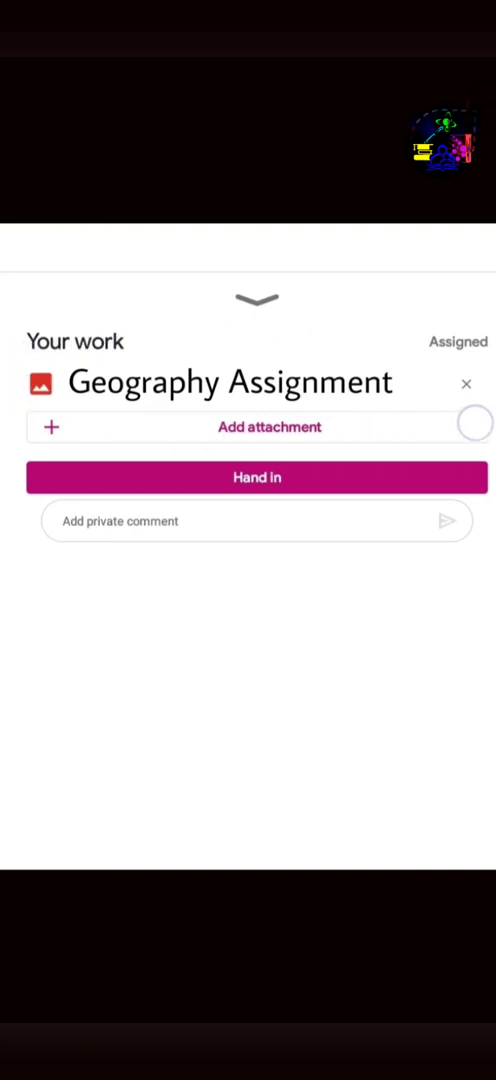
- Hand in the Geography work with the attached drawing photo
{"action": "left_click", "coordinate": [166, 483]}
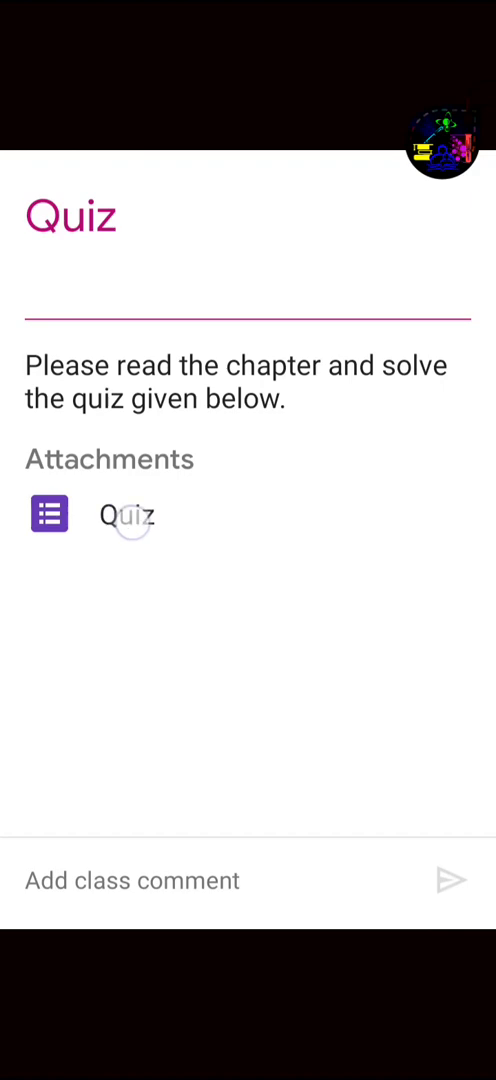
- Open the Quiz form listed under the assignment's Attachments
{"action": "left_click", "coordinate": [128, 513]}
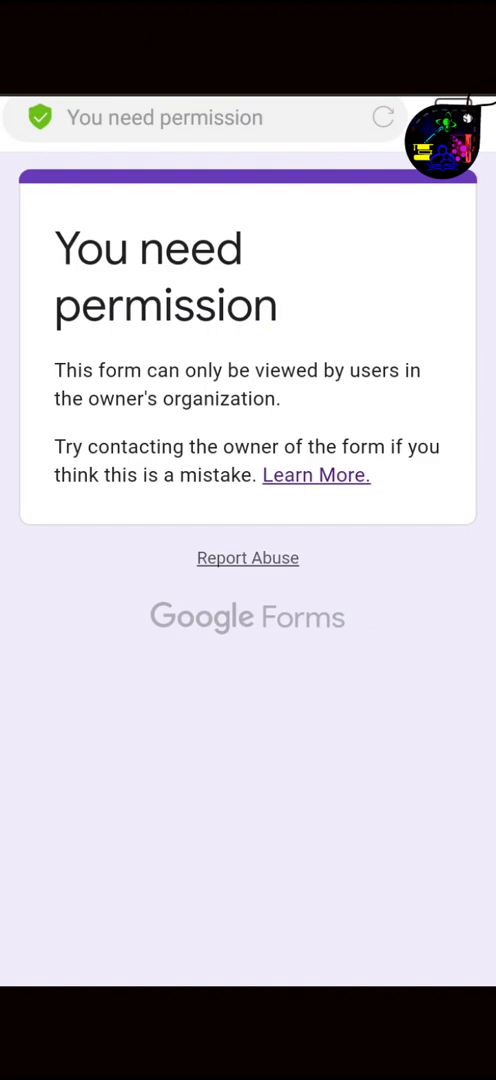
- Read the Learn More article on restricted forms, then bring up the account chooser
{"action": "left_click", "coordinate": [267, 484]}
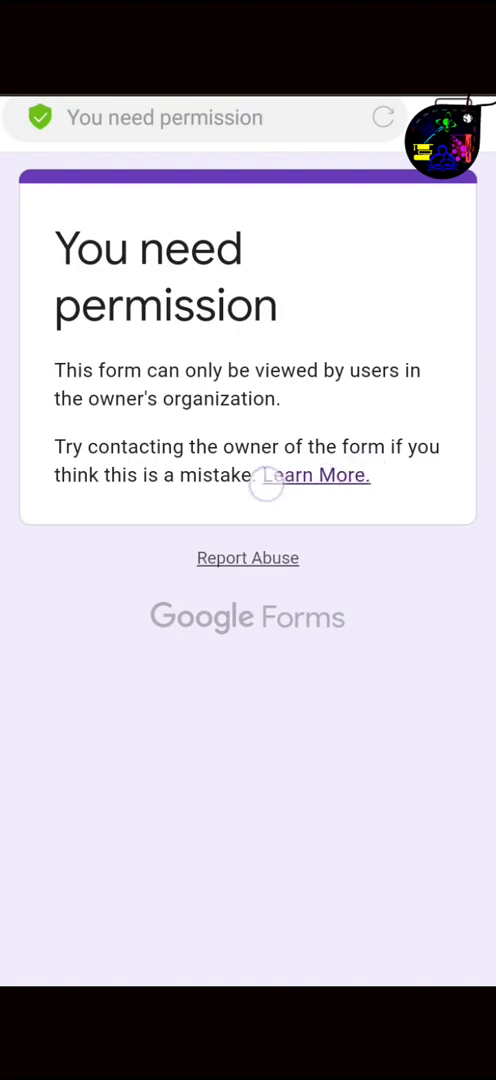
{"action": "mouse_move", "coordinate": [370, 472]}
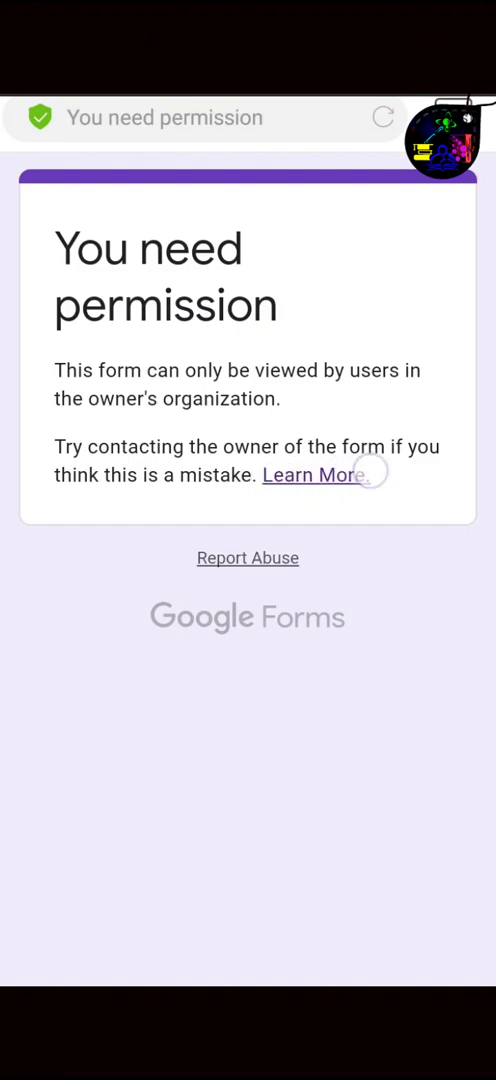
{"action": "left_click", "coordinate": [312, 474]}
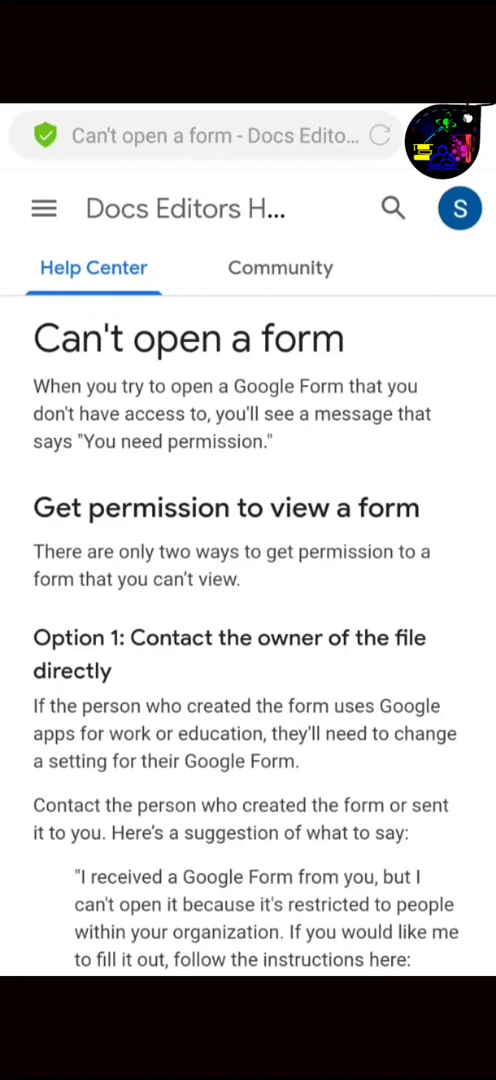
{"action": "left_click", "coordinate": [459, 208]}
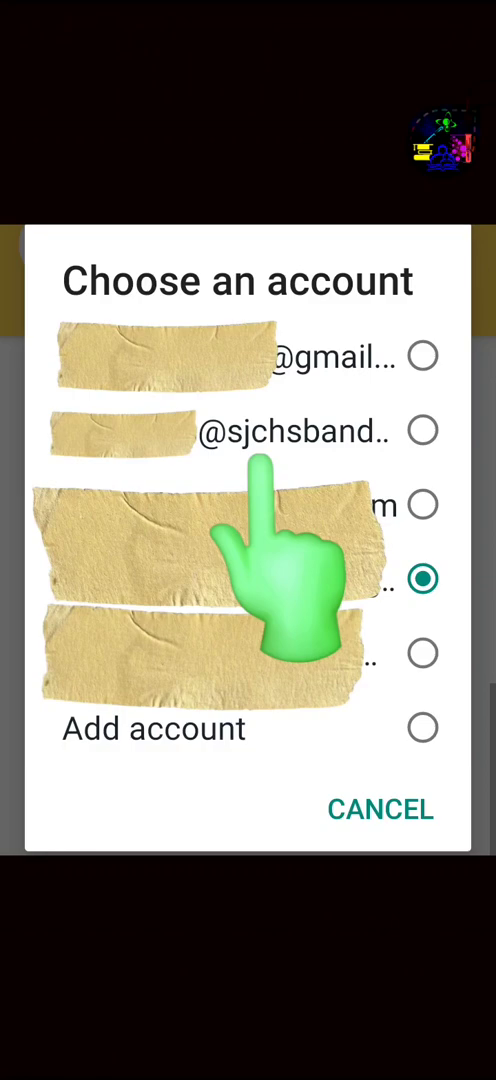
- Select the school account's radio button in Choose an account
{"action": "left_click", "coordinate": [280, 475]}
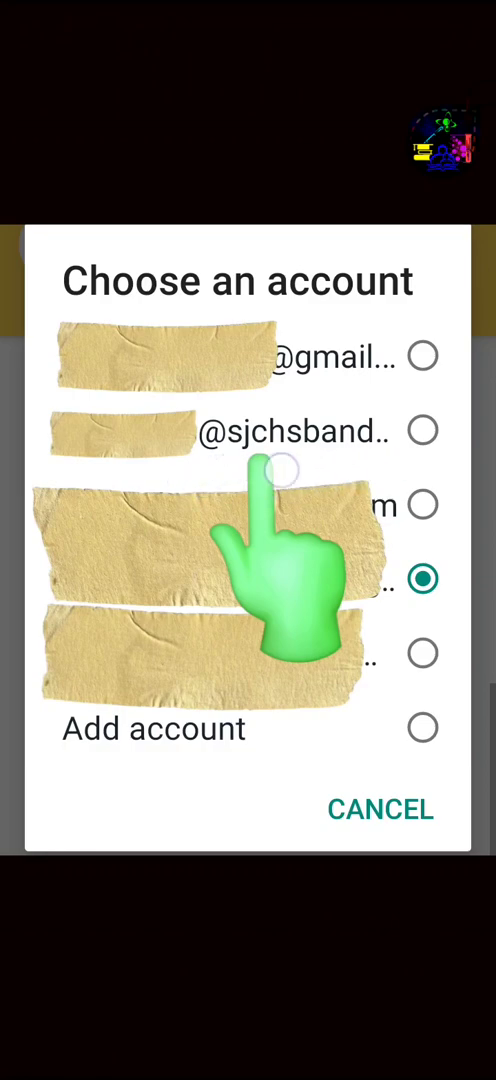